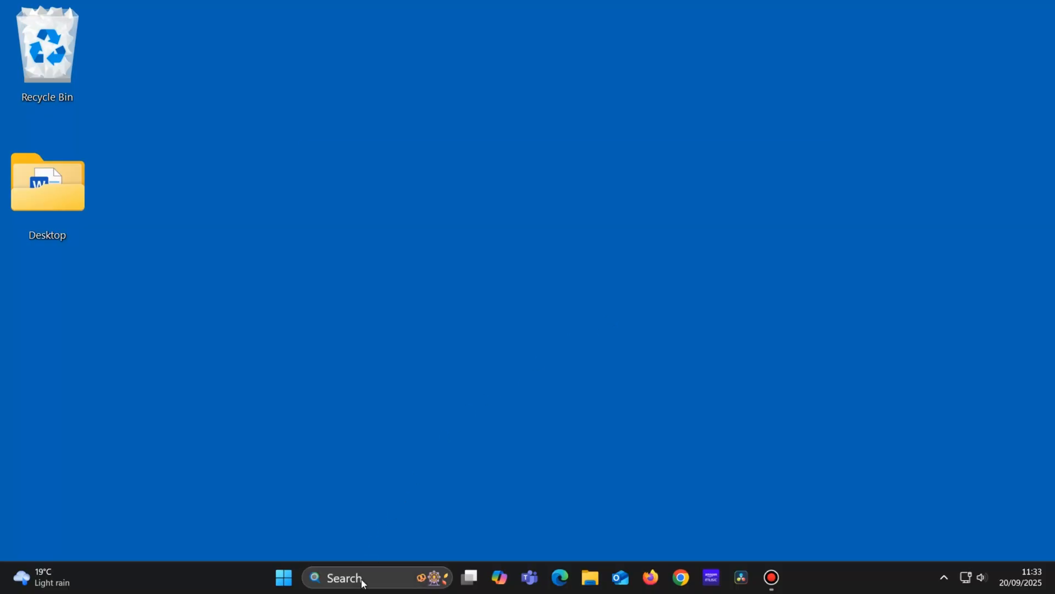
- Search Windows for 'recovery' to find the Recovery Control Panel item
type("recovery")
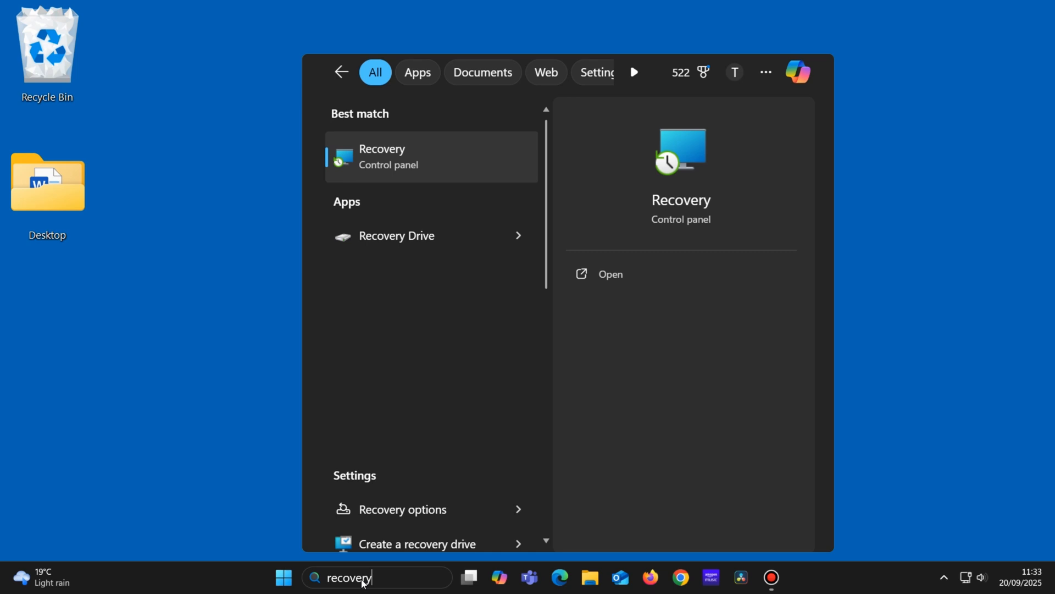
mouse_move(414, 158)
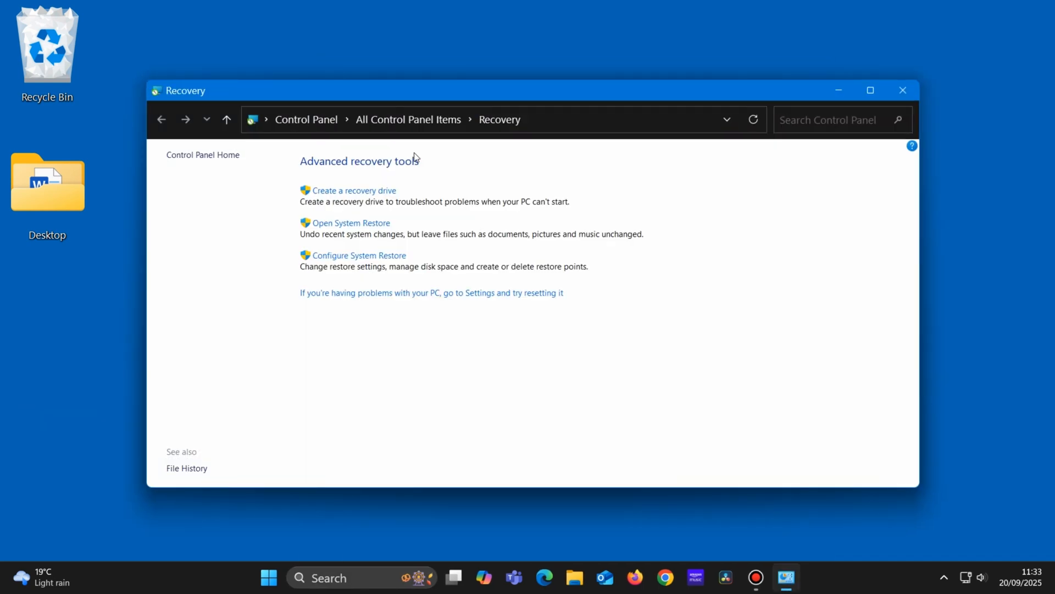
mouse_move(419, 255)
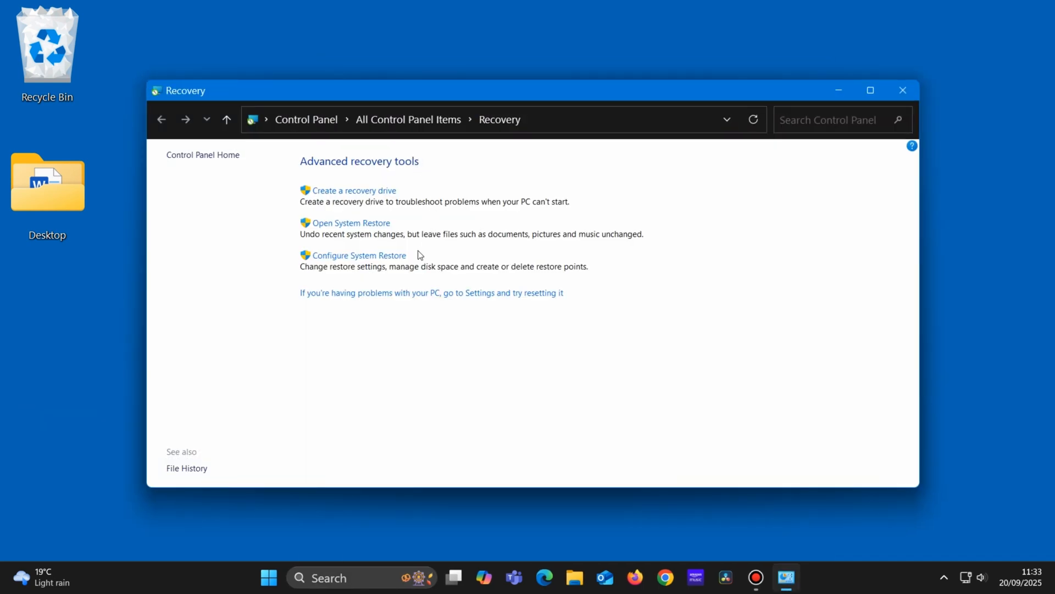
- Open System Restore configuration and select Local Disk (C:) (System)
left_click(359, 255)
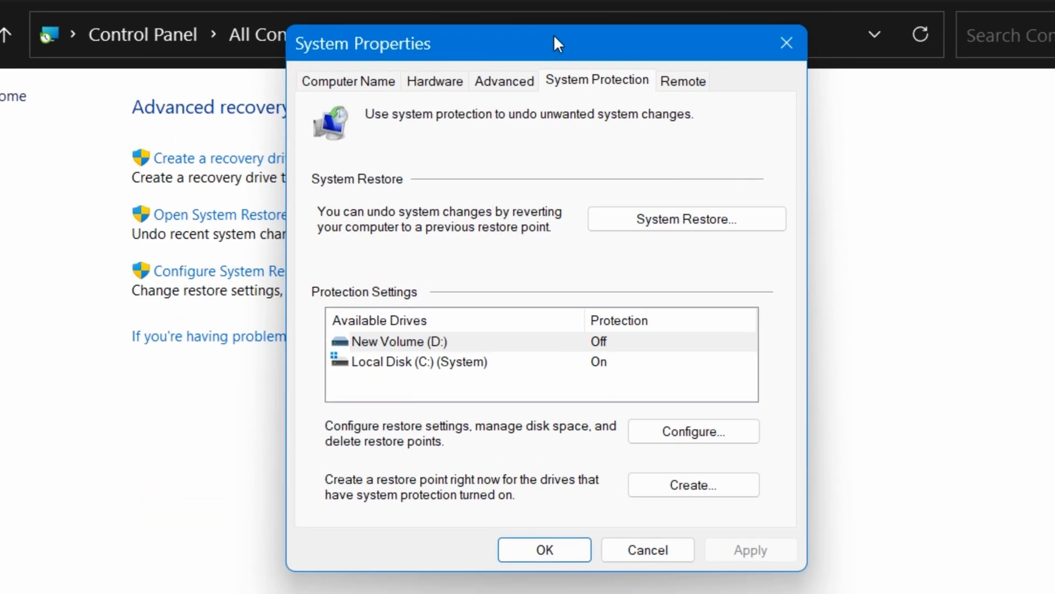
mouse_move(594, 177)
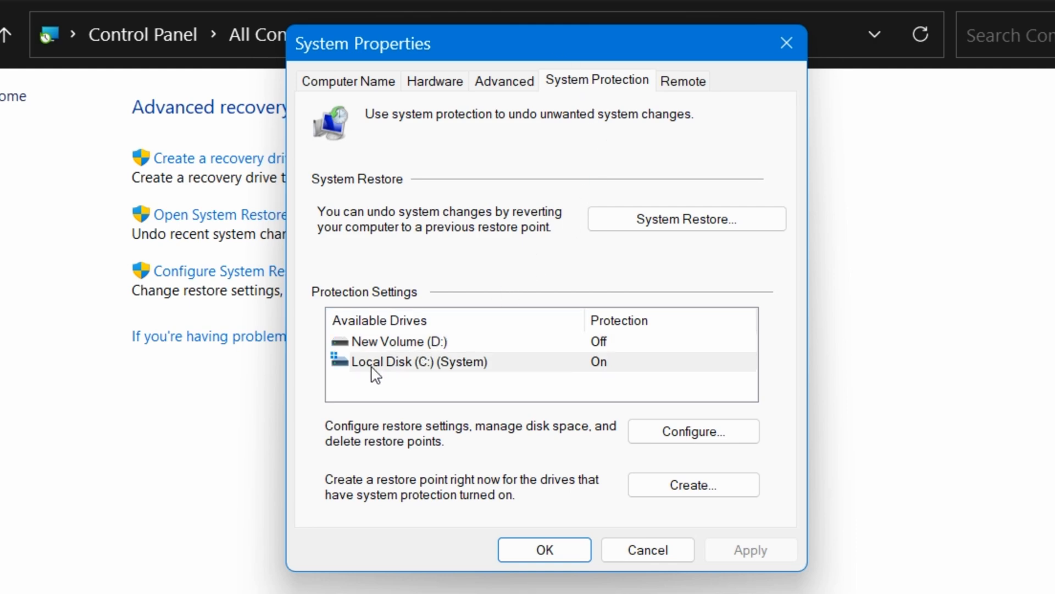
left_click(417, 362)
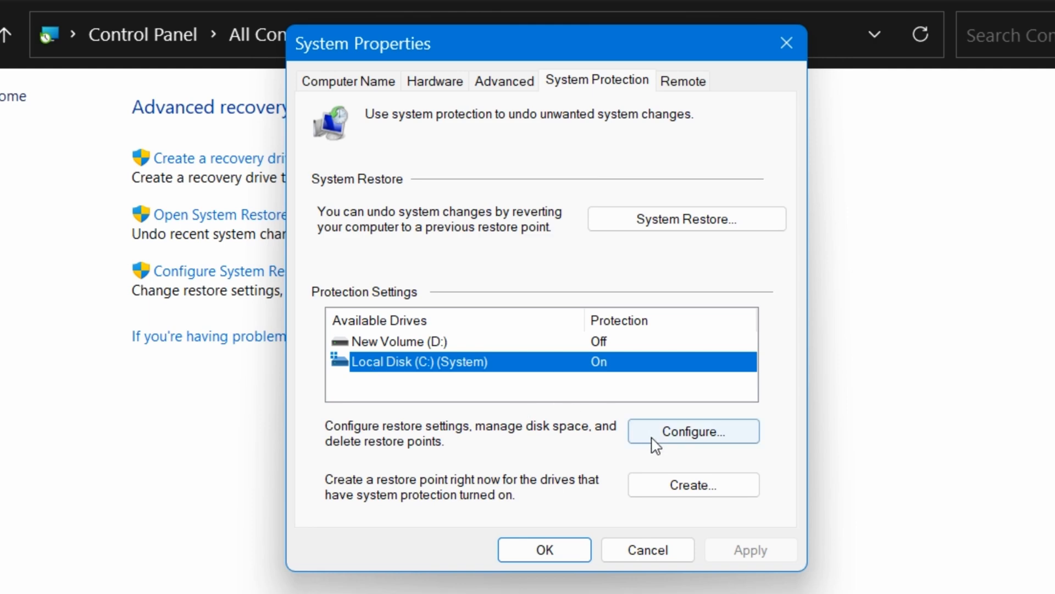
- Keep protection on for Local Disk C: with 2% (18.61 GB) maximum usage
left_click(693, 431)
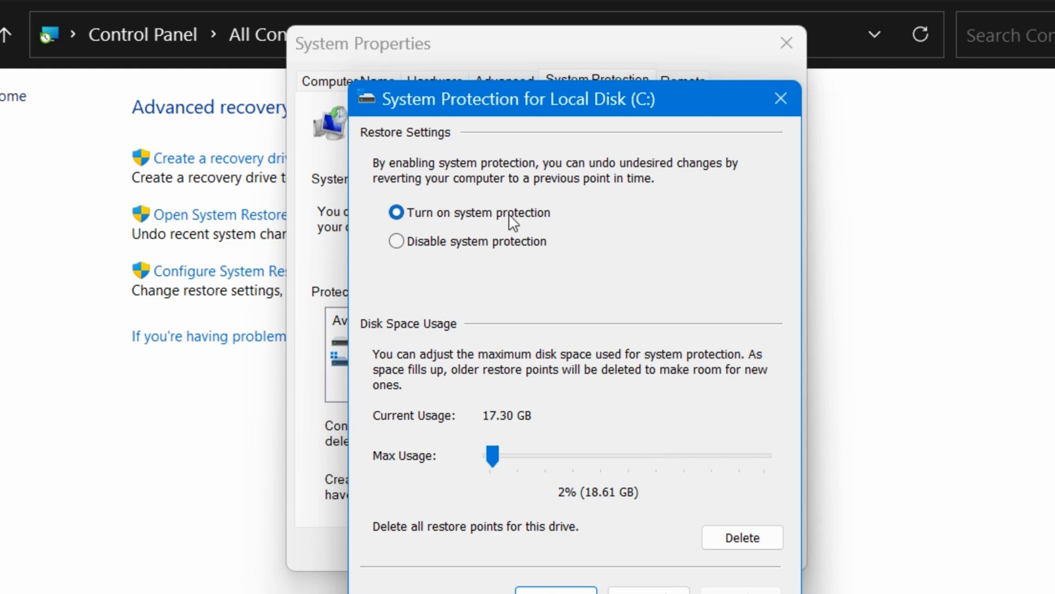
mouse_move(591, 216)
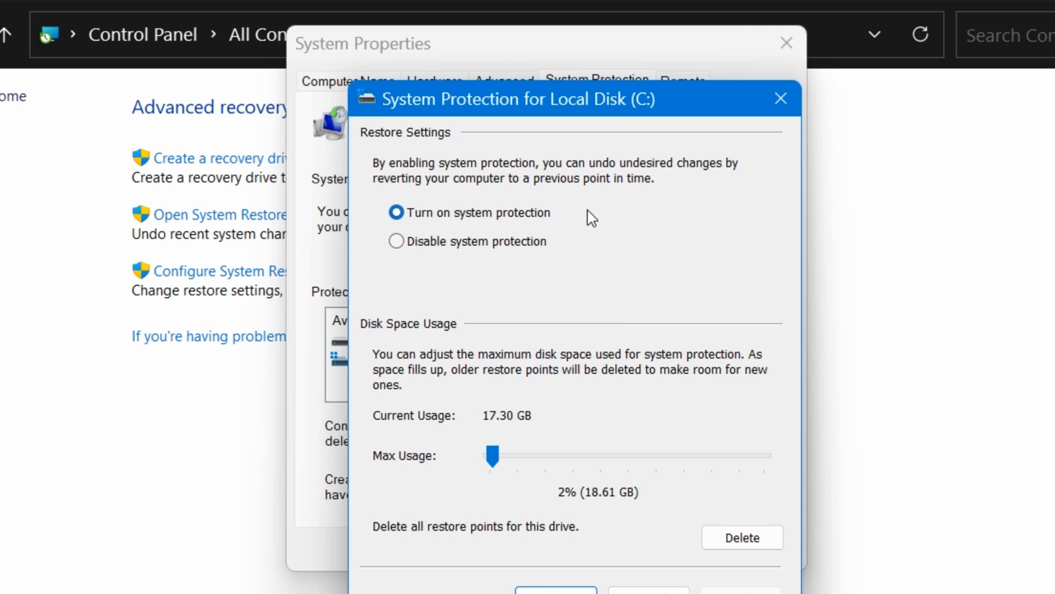
mouse_move(525, 489)
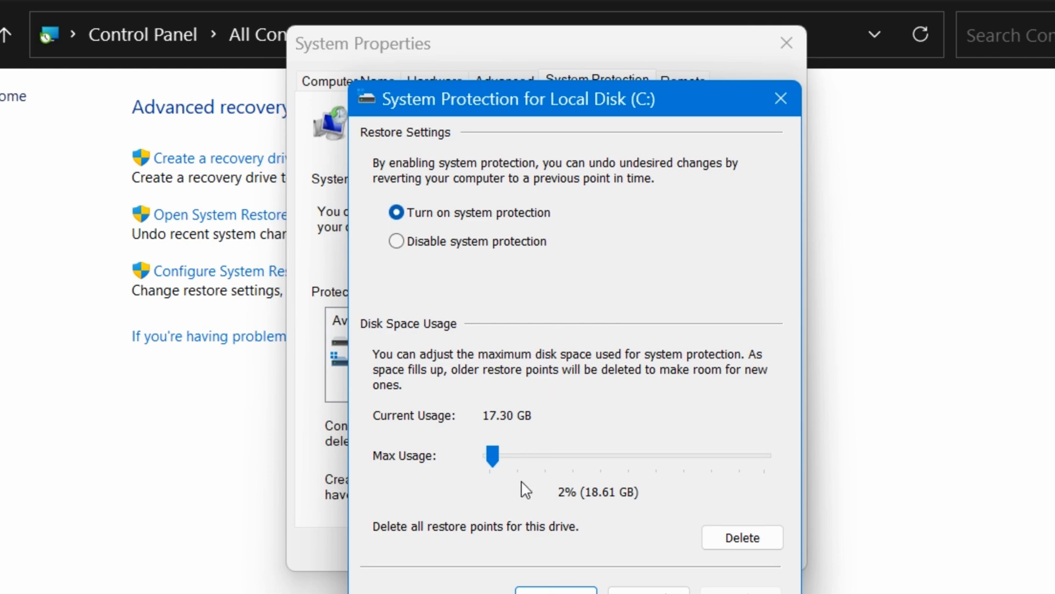
mouse_move(523, 495)
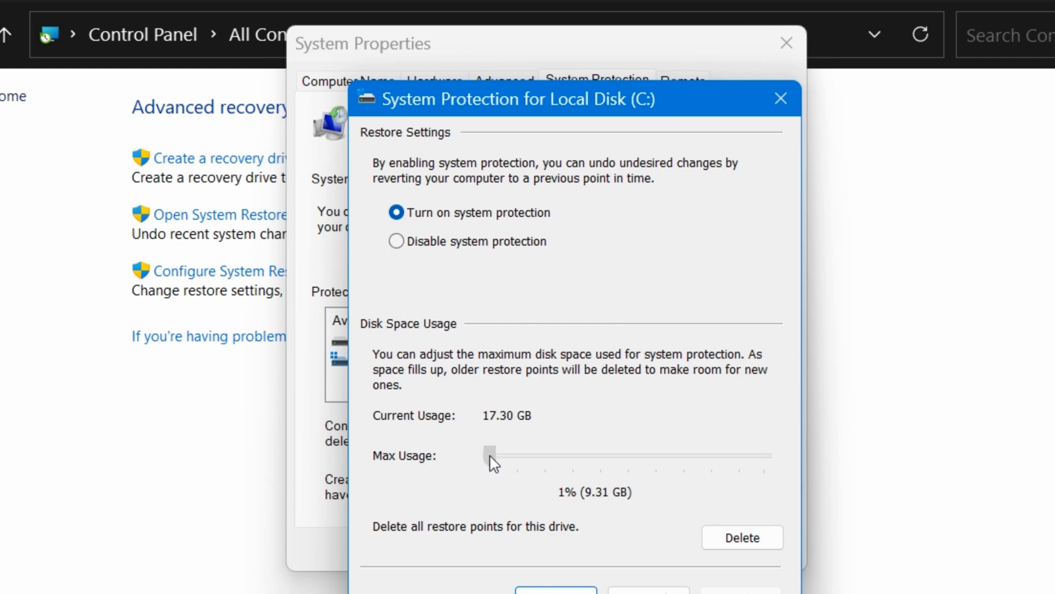
mouse_move(495, 461)
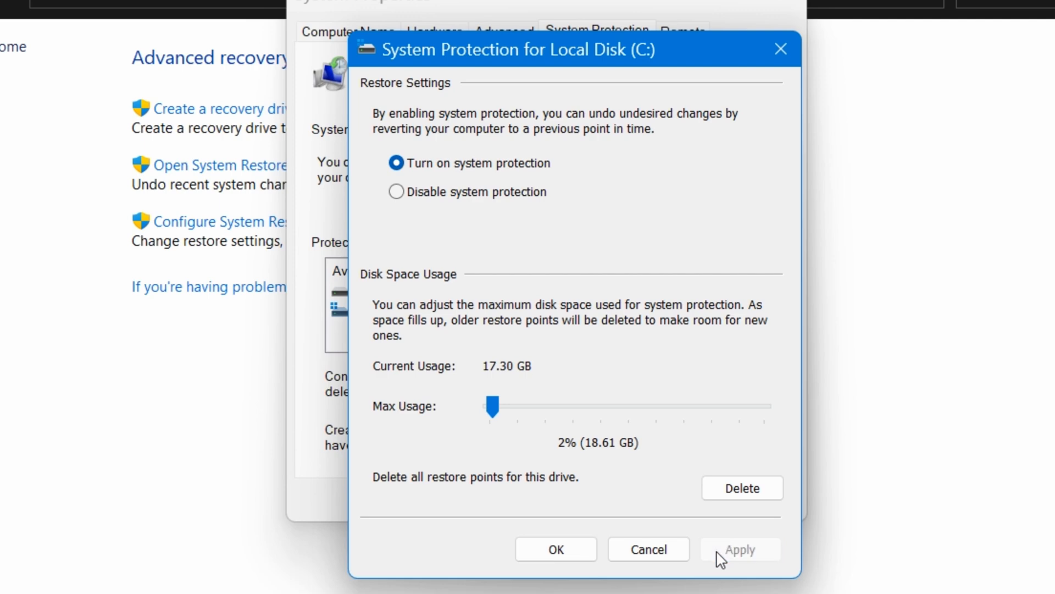
left_click(555, 548)
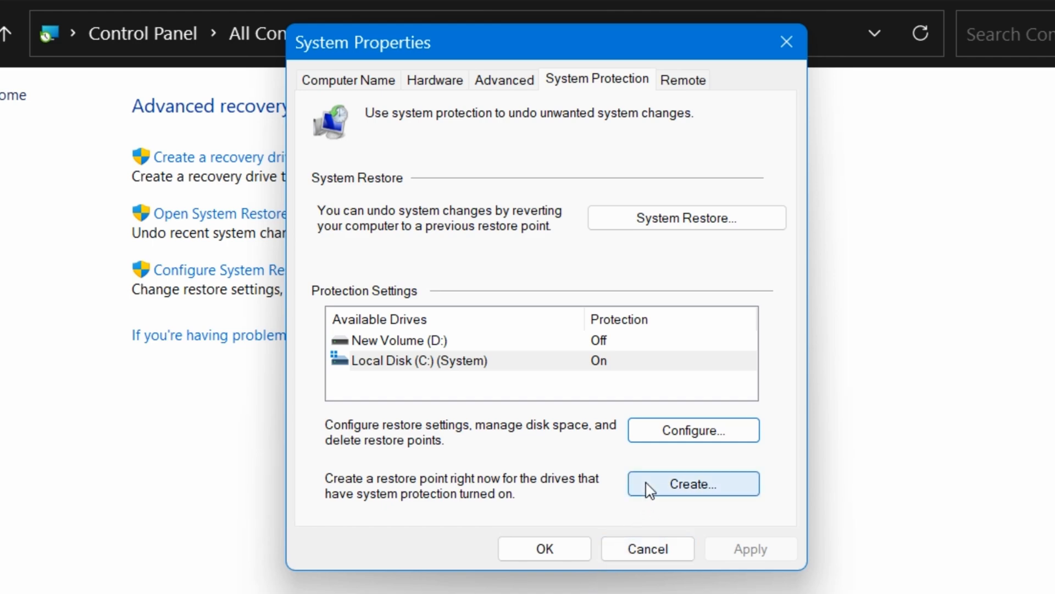
- Create the restore point 'Computer is working well' and dismiss the success message
left_click(694, 483)
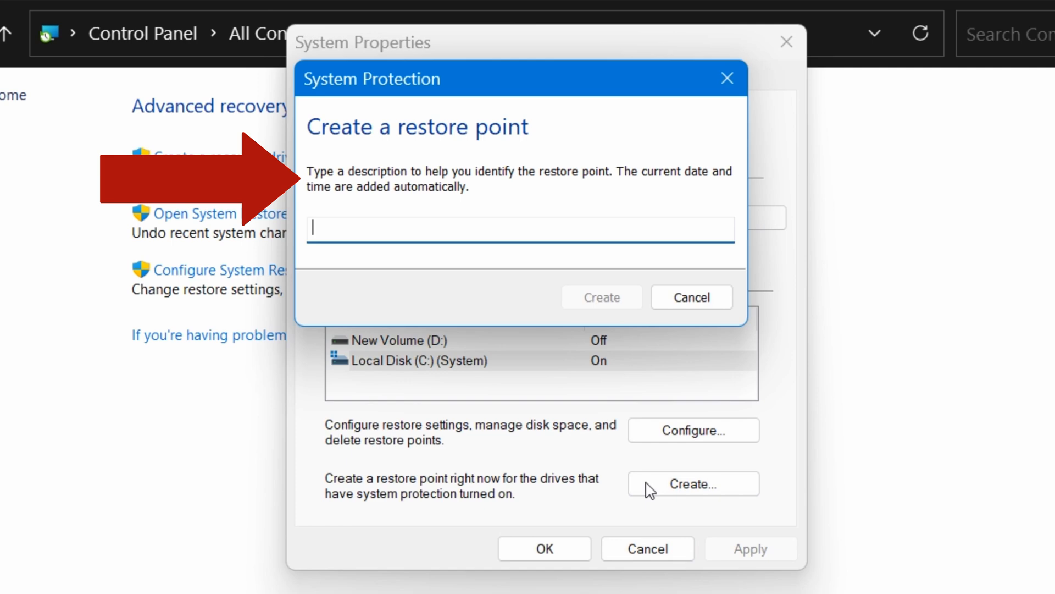
type("Co")
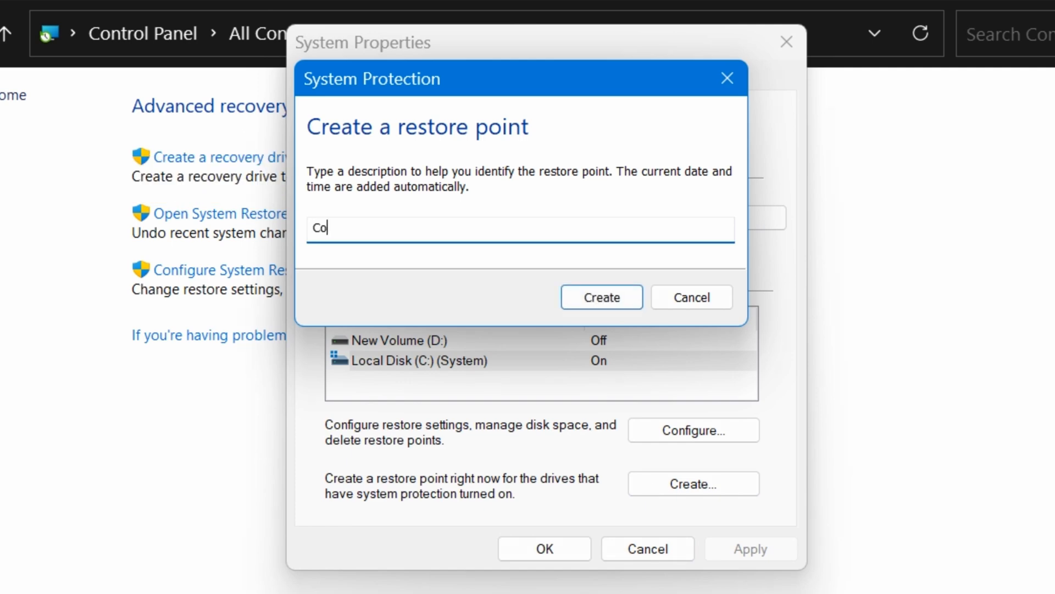
type("mputer is")
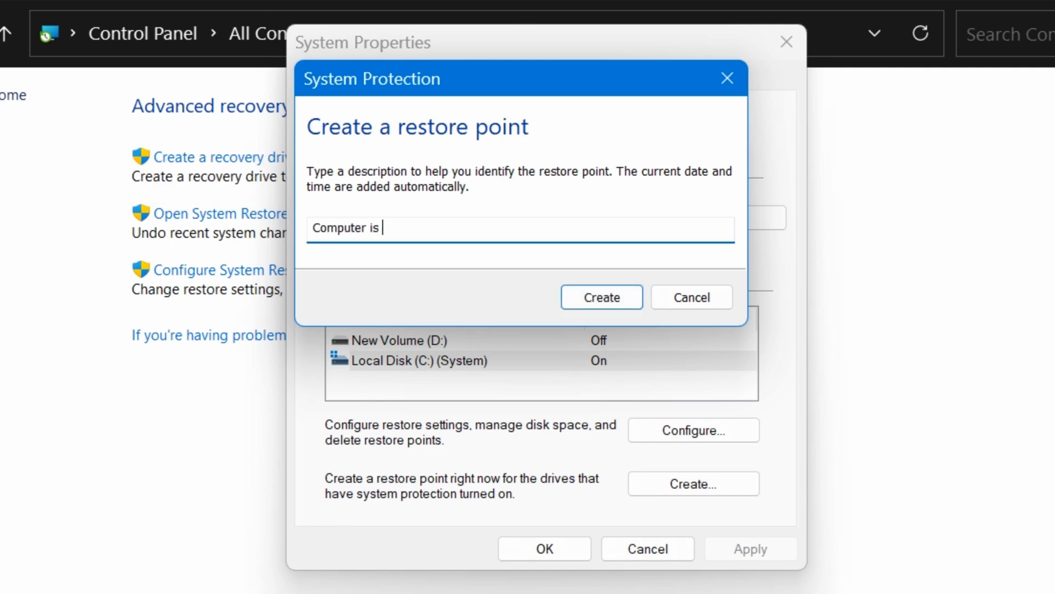
type("working")
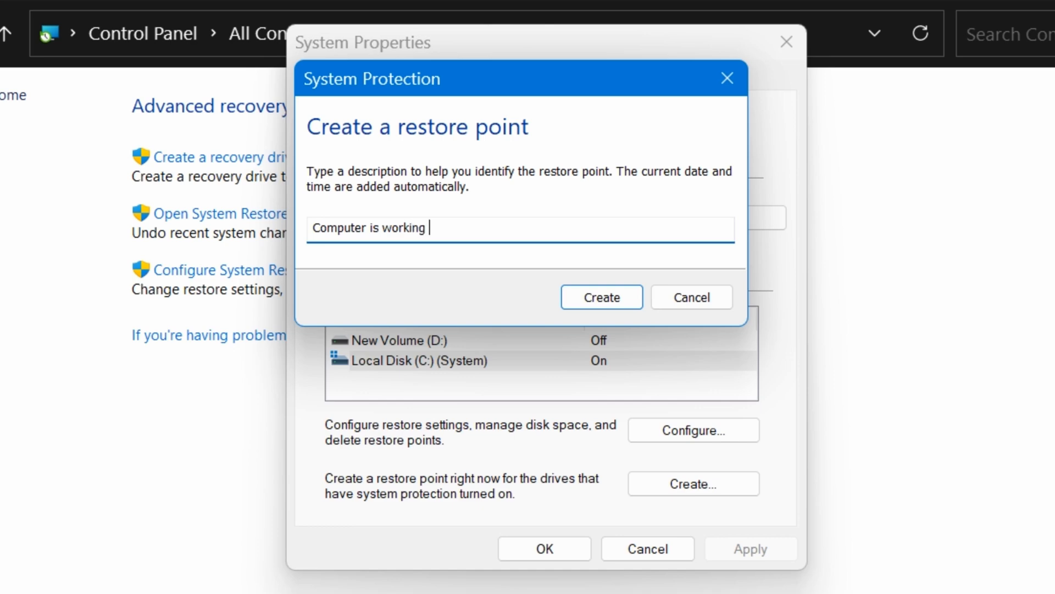
type("well")
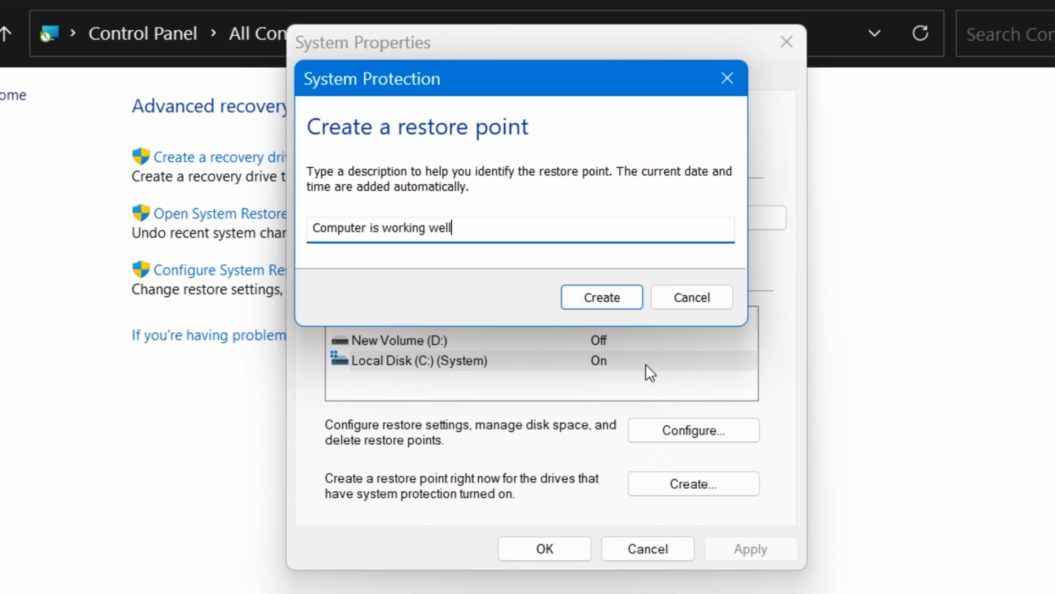
left_click(600, 297)
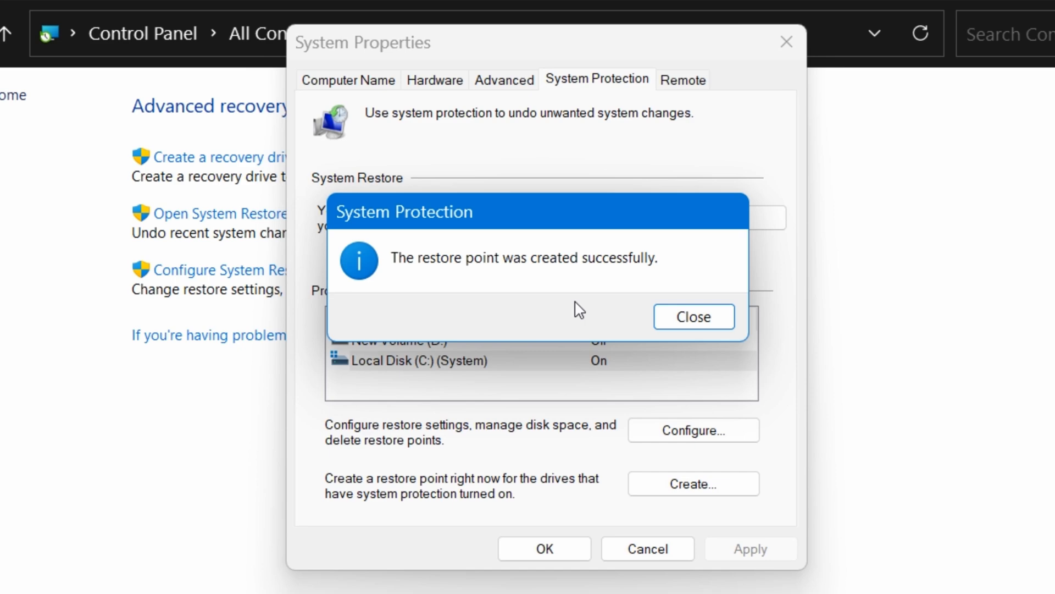
mouse_move(612, 309)
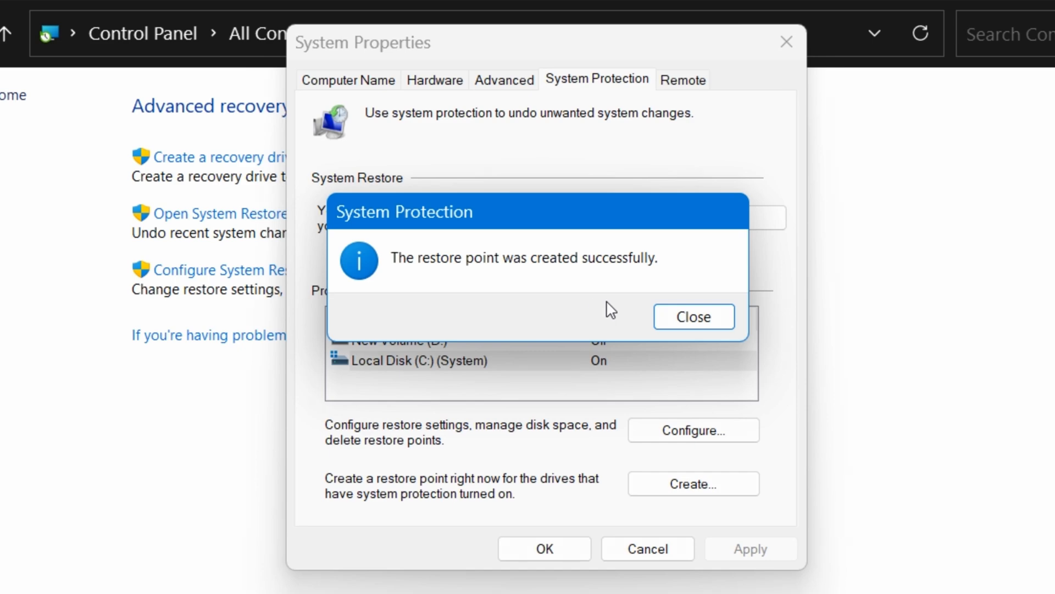
left_click(693, 317)
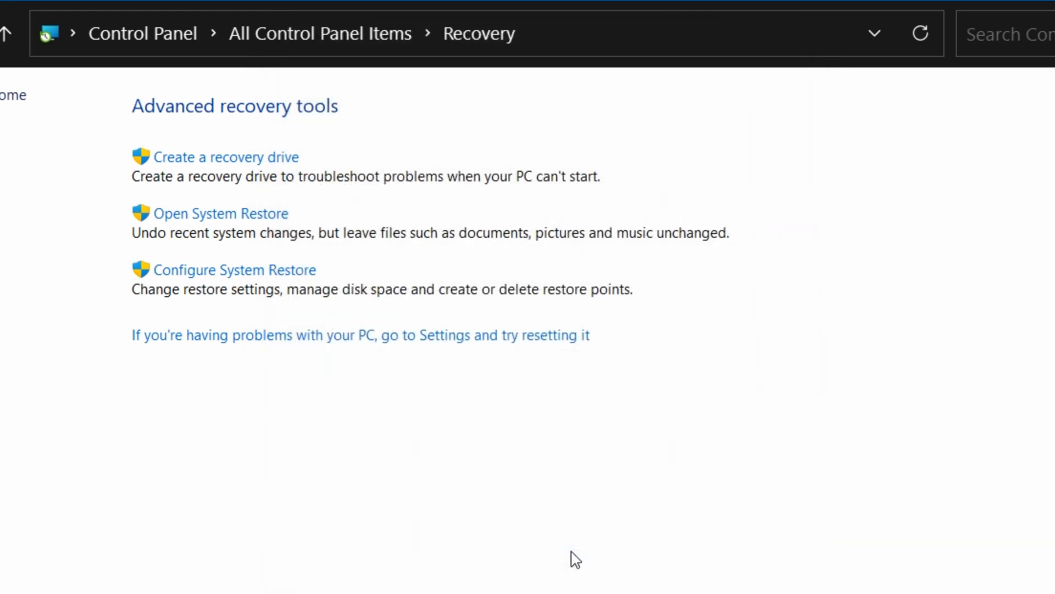
- Close the Recovery Control Panel window, leaving the desktop visible
left_click(870, 90)
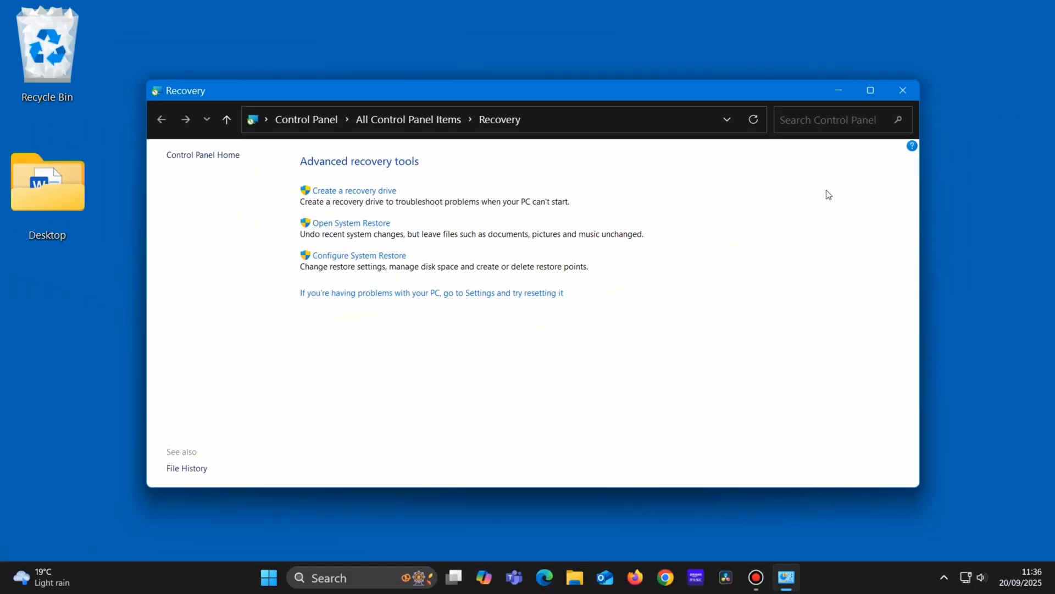
left_click(903, 89)
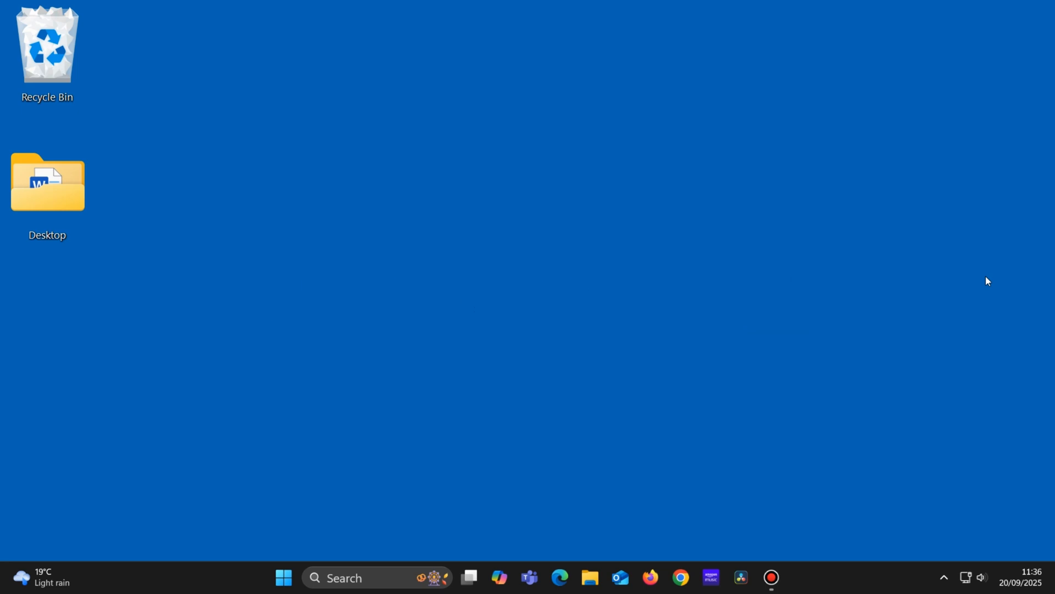
mouse_move(507, 354)
type("r")
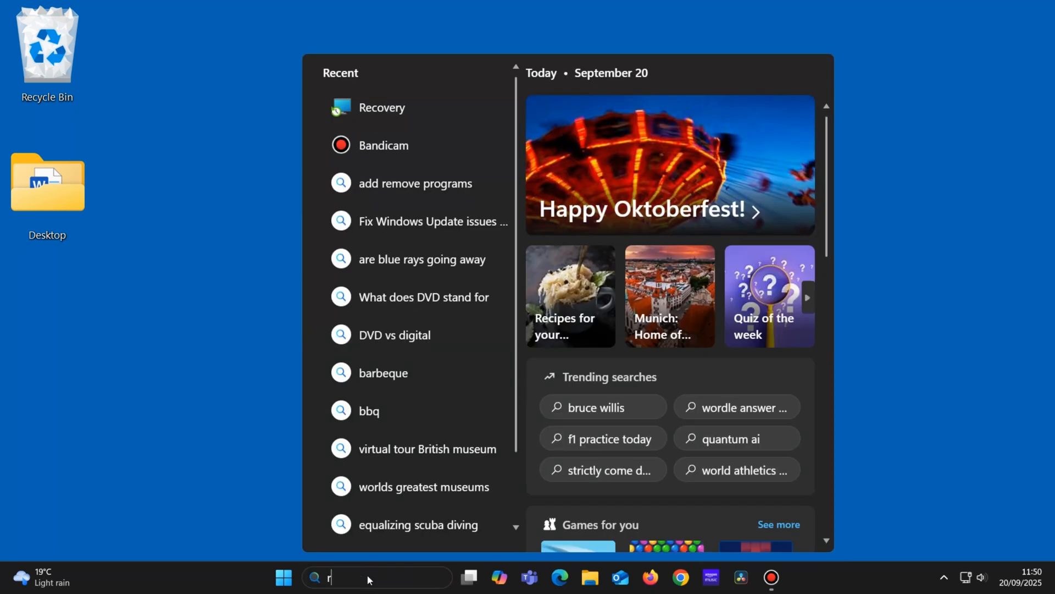
- Search 'recovery' again and launch System Restore from the Recovery page
type("ecovery")
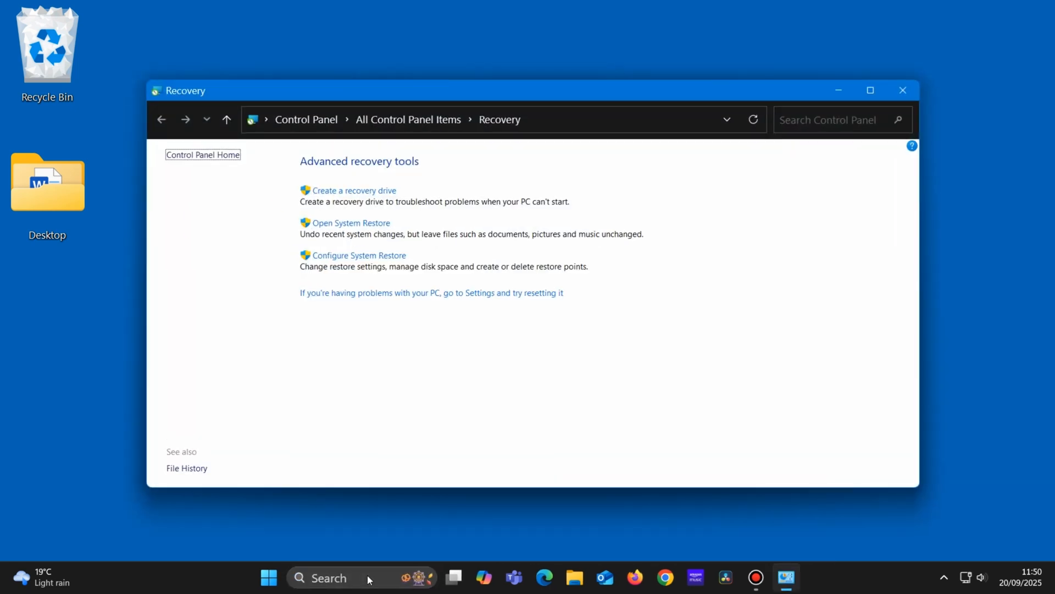
mouse_move(398, 474)
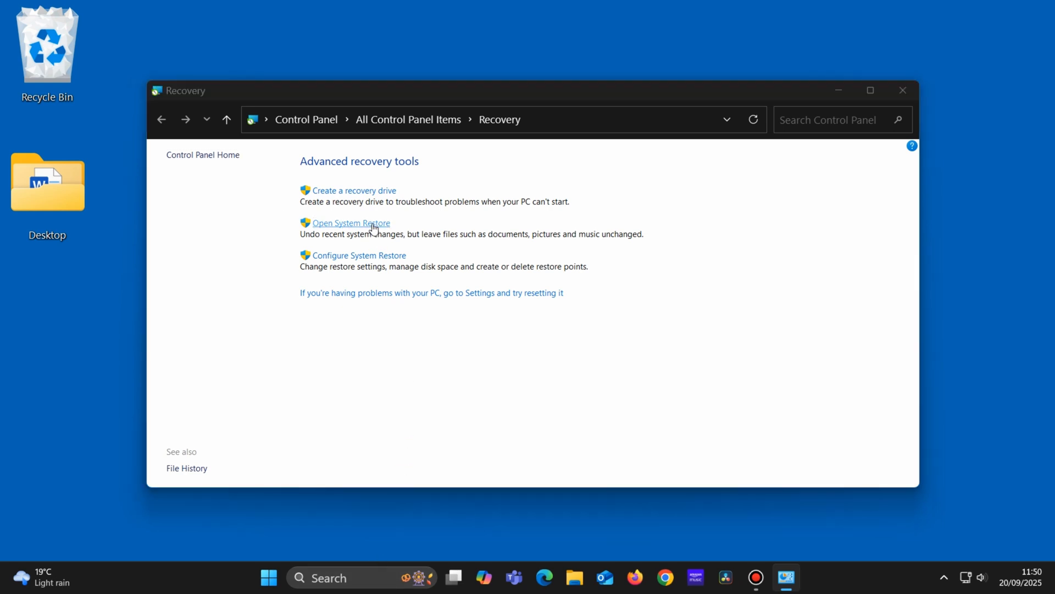
left_click(350, 222)
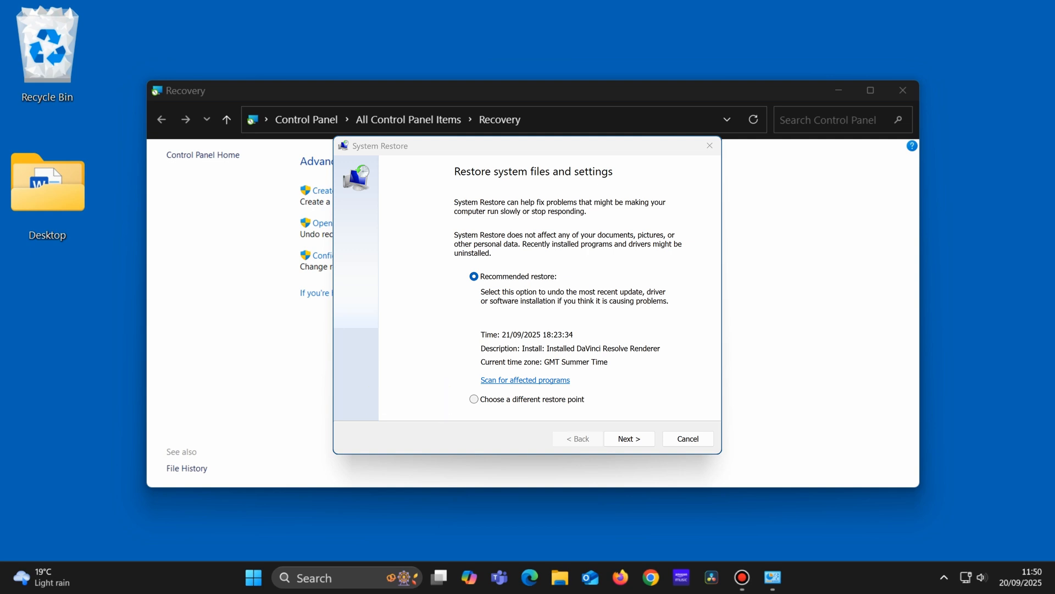
- Show all restore points and advance with 'Computer is working well' from 20/09/2025
left_click(627, 438)
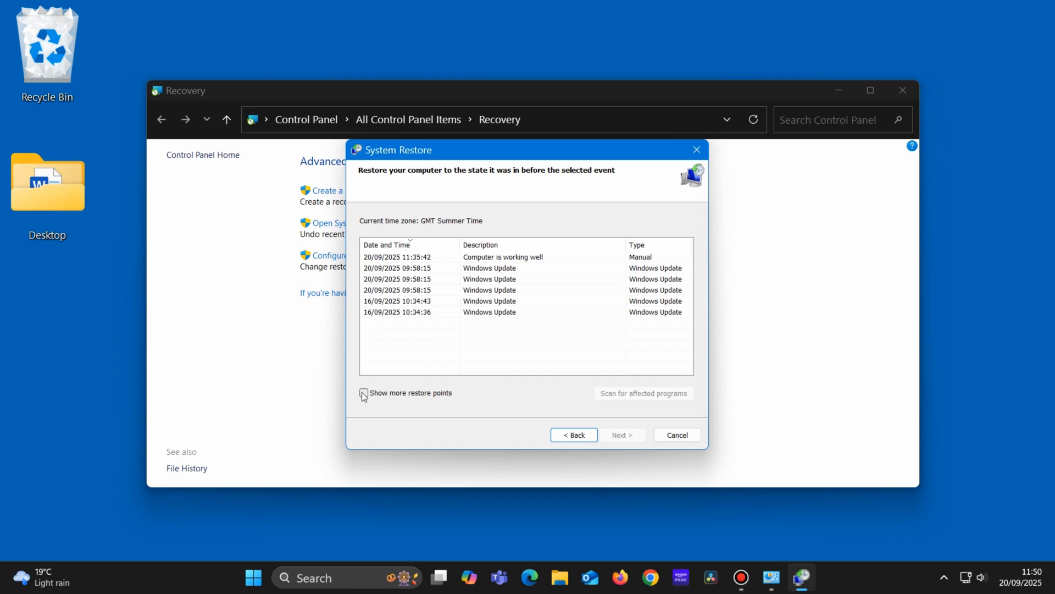
left_click(362, 392)
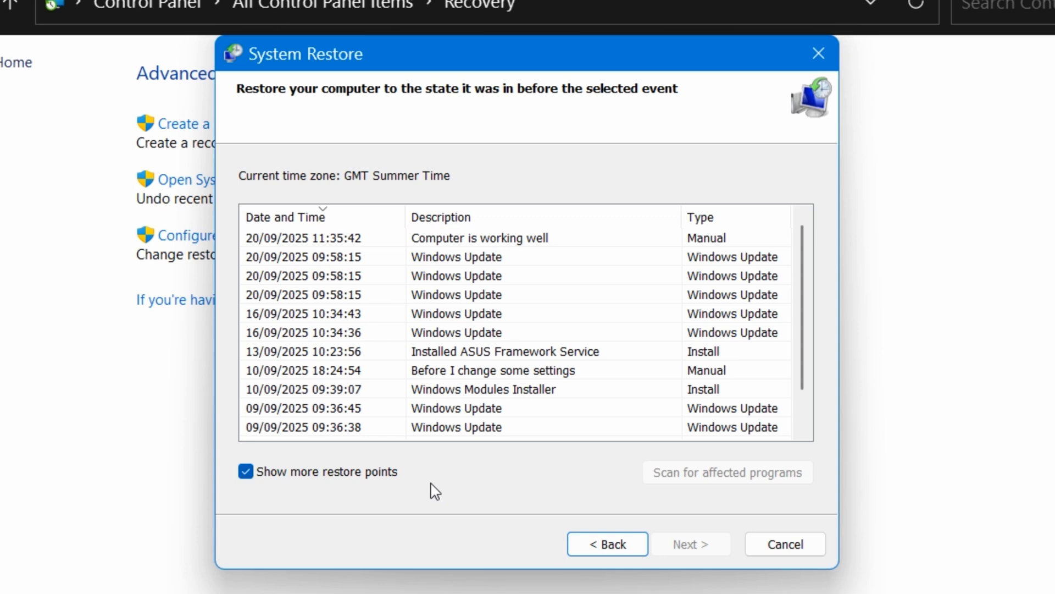
mouse_move(409, 259)
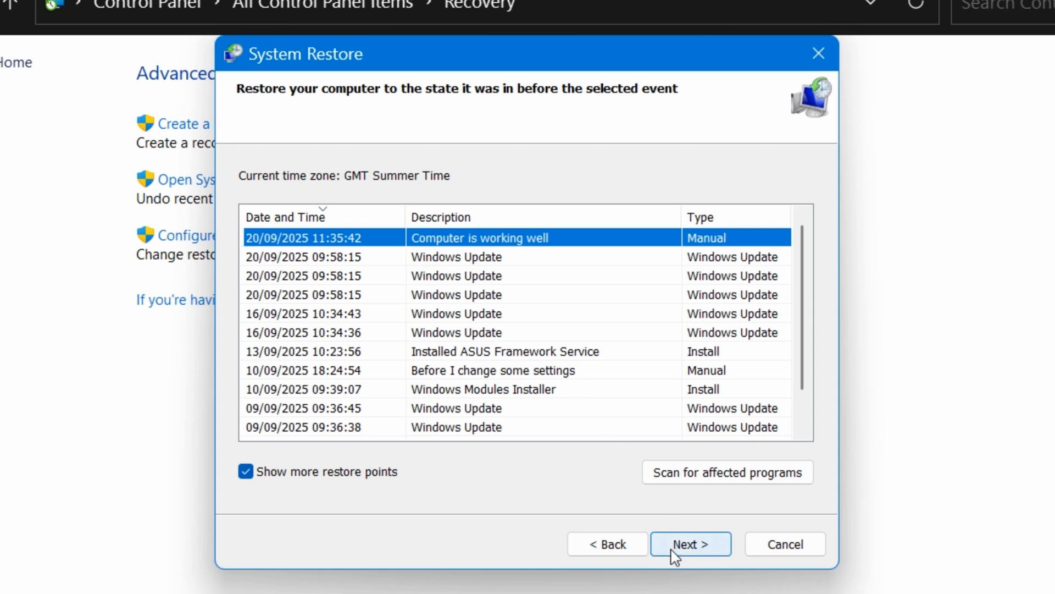
left_click(689, 543)
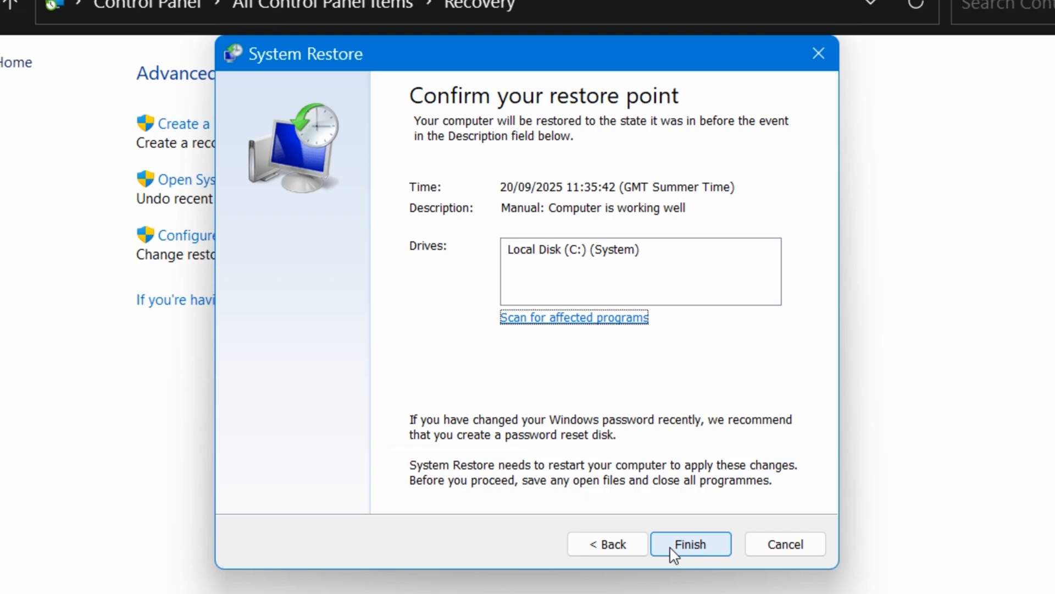
- Finish and accept the uninterruptible warning to restore C: to 'Computer is working well'
left_click(689, 543)
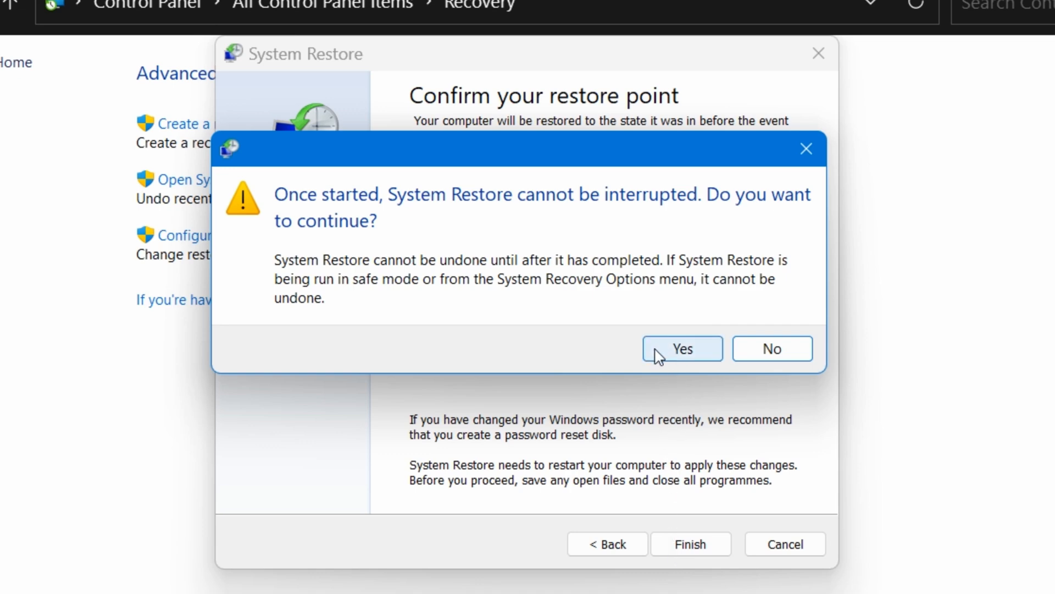
left_click(681, 348)
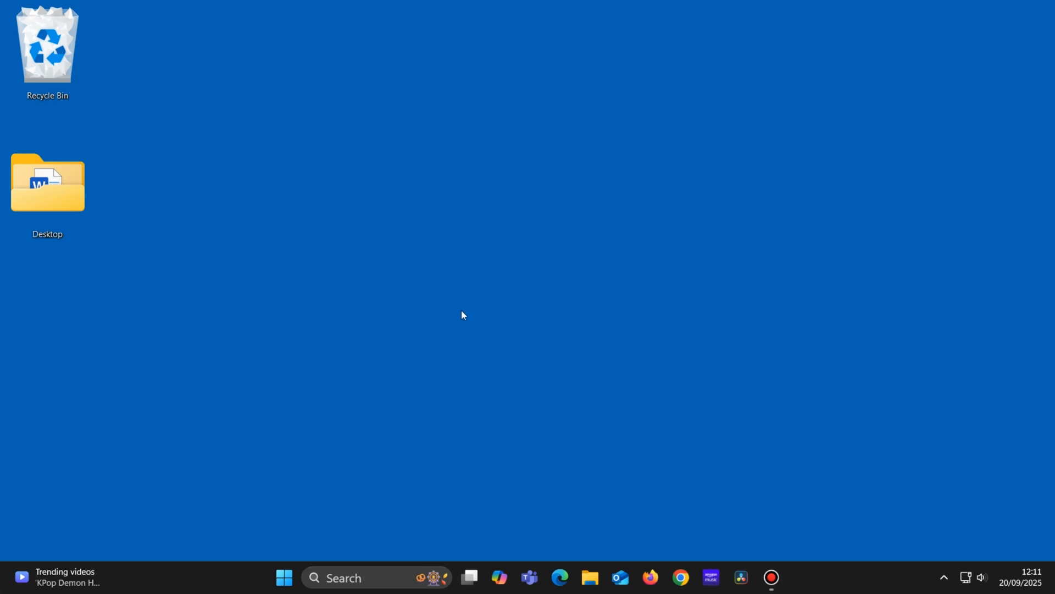
mouse_move(505, 272)
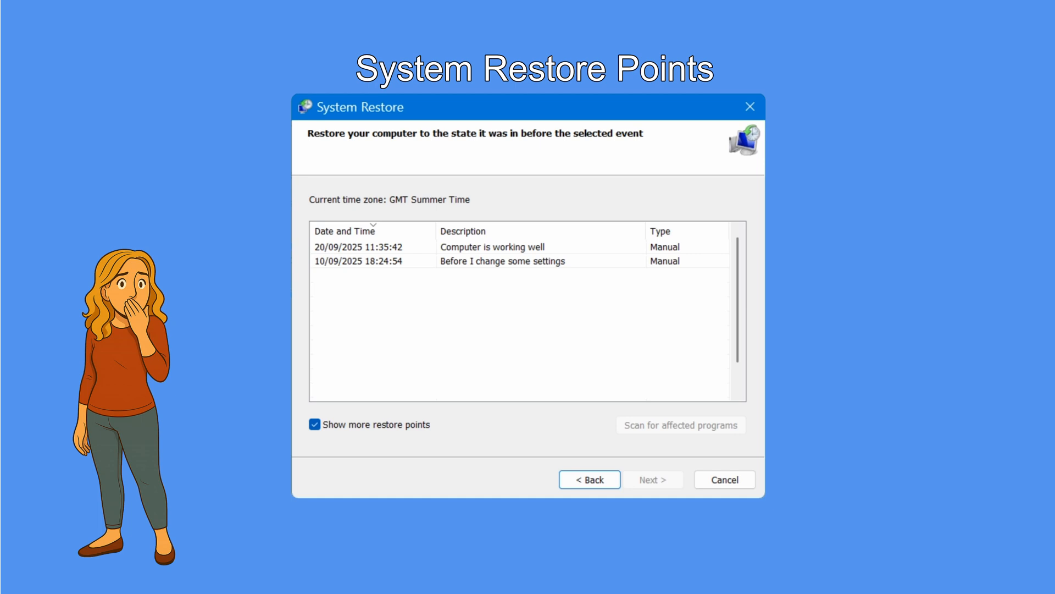
- Tick Show more restore points to list the Windows Update and Install entries
left_click(314, 424)
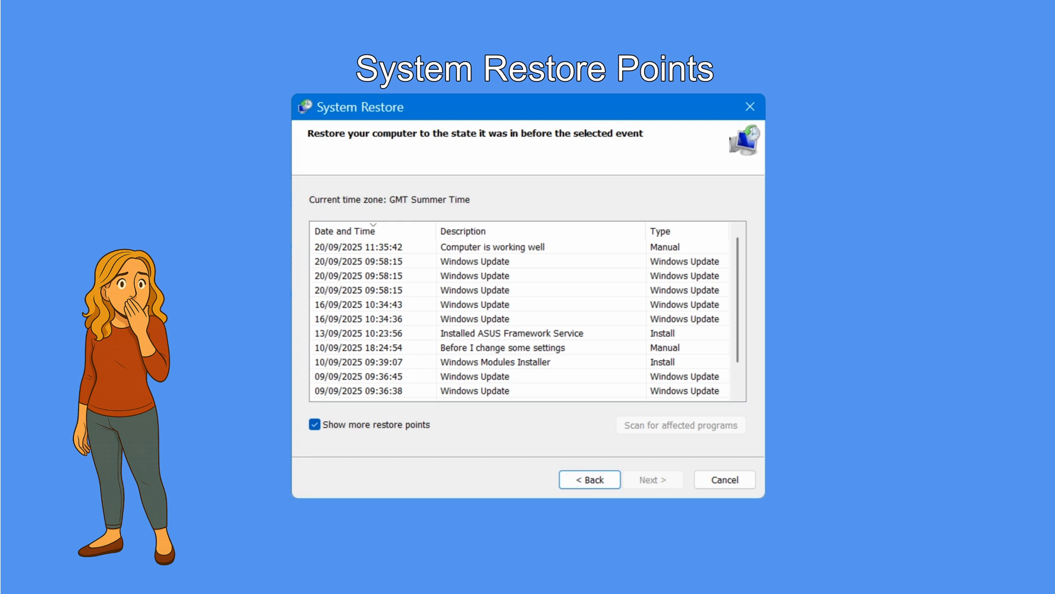